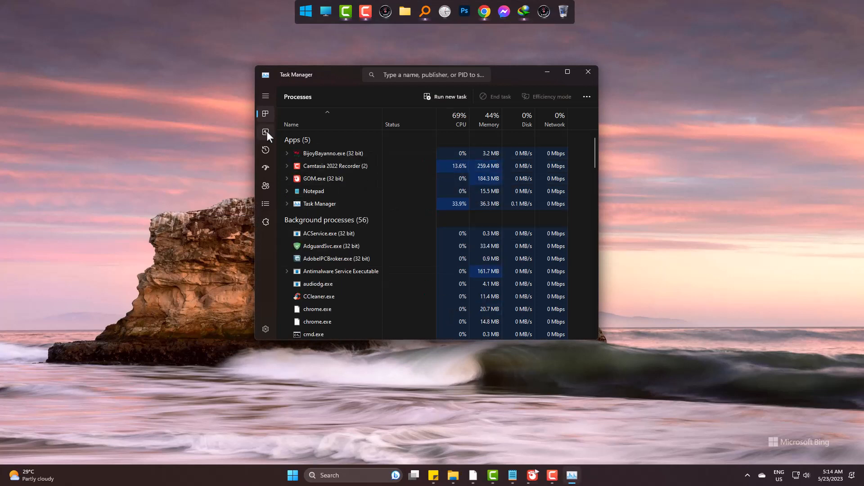
# Show Task Manager's Memory performance view: 16 GB installed, 2 of 2 slots used.
pyautogui.click(265, 132)
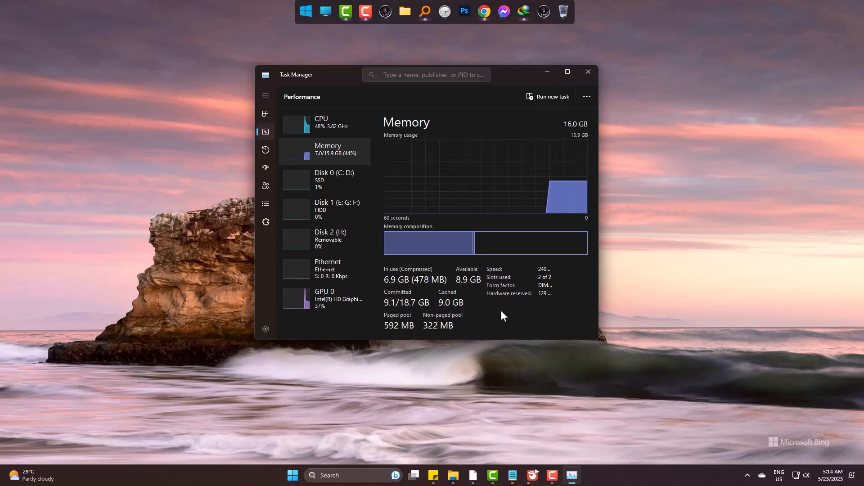
# Close Task Manager and download the latest RAMExpert installer (3.84 MB) from uptodown in Chrome.
pyautogui.click(587, 71)
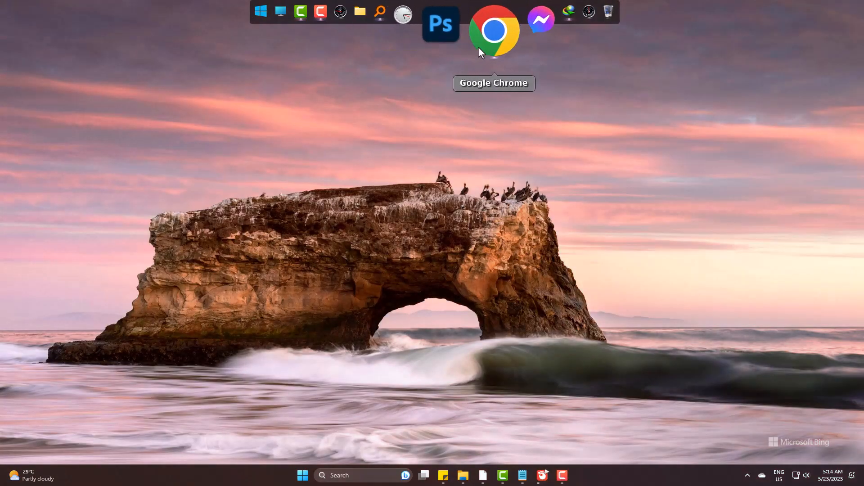
pyautogui.click(493, 30)
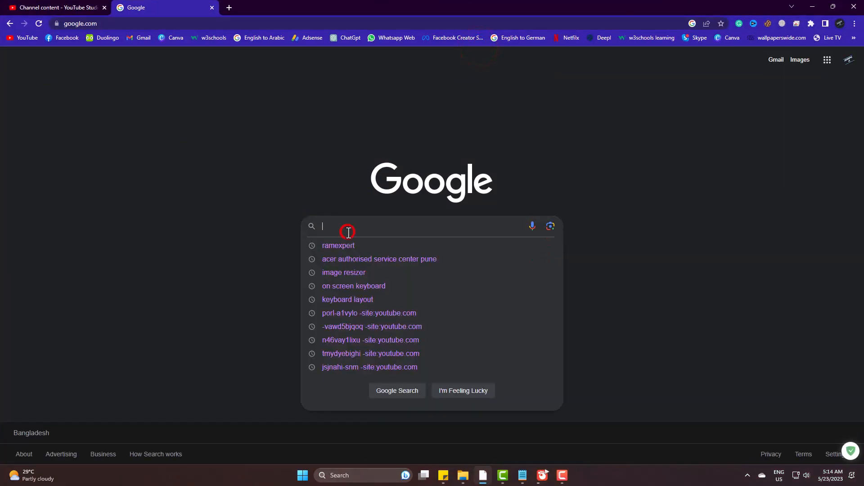
pyautogui.click(338, 246)
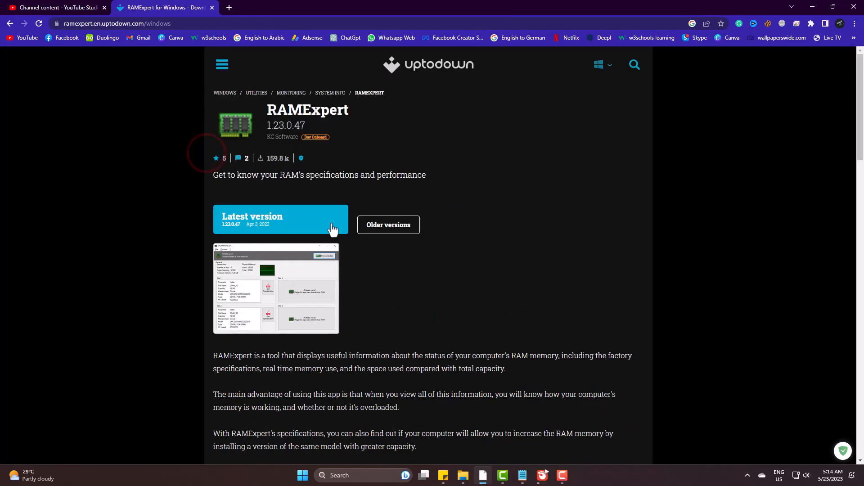
pyautogui.click(280, 219)
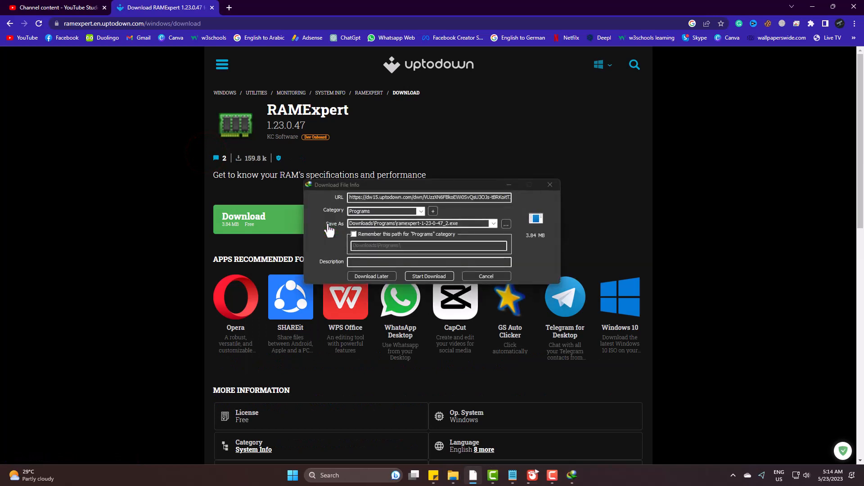
pyautogui.moveTo(460, 258)
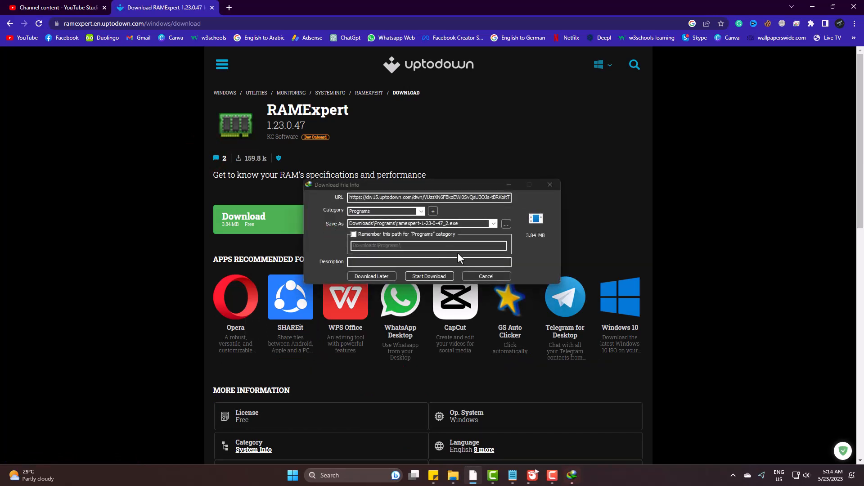
pyautogui.moveTo(517, 269)
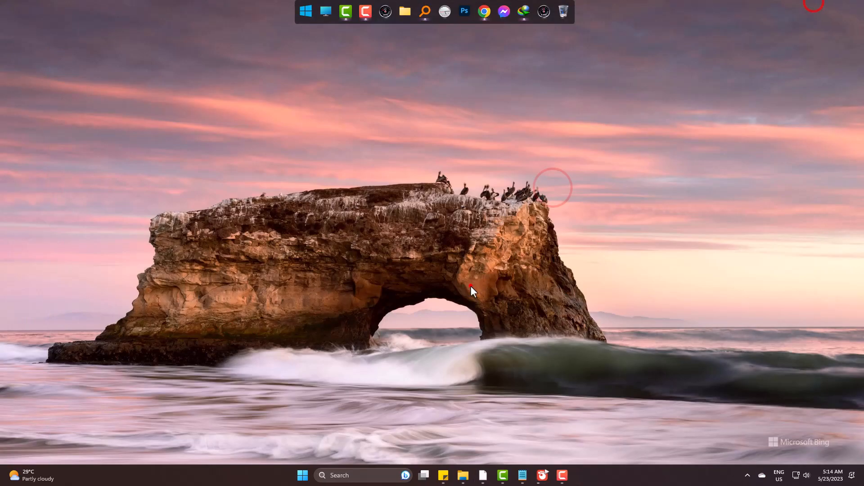
# Launch RAMExpert from a Start menu search and centre its window on screen.
pyautogui.write('ramExpert')
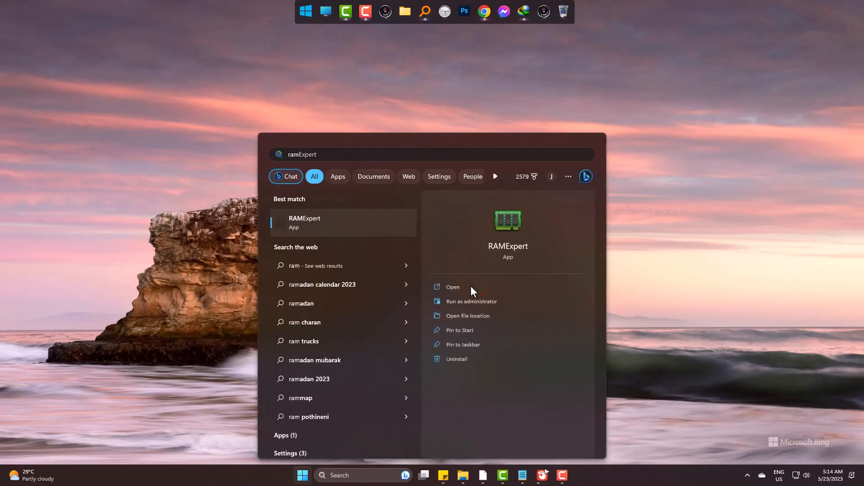
pyautogui.click(452, 286)
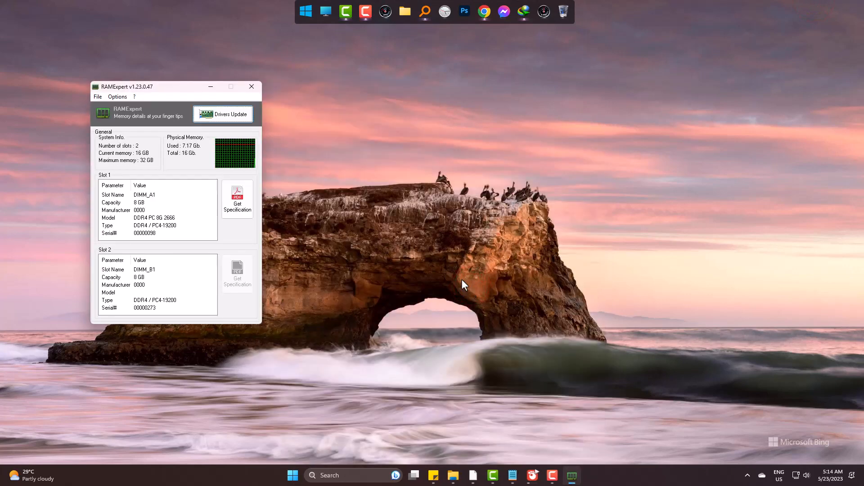
pyautogui.moveTo(137, 87); pyautogui.dragTo(419, 94)
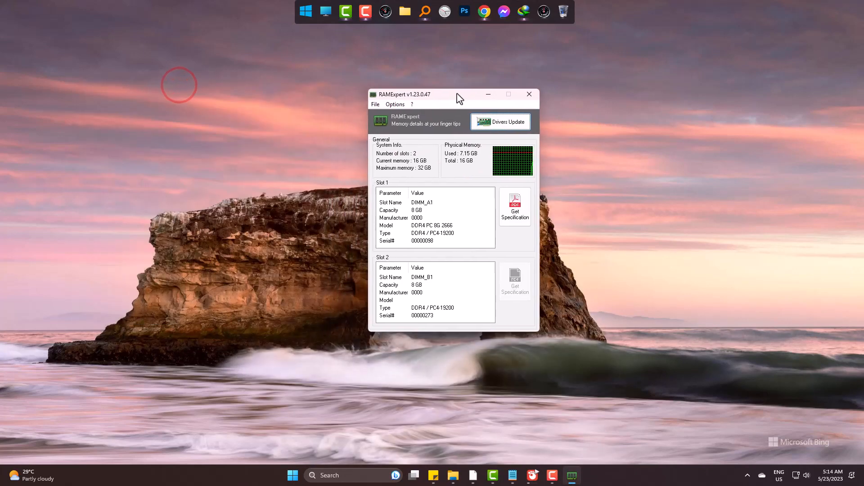